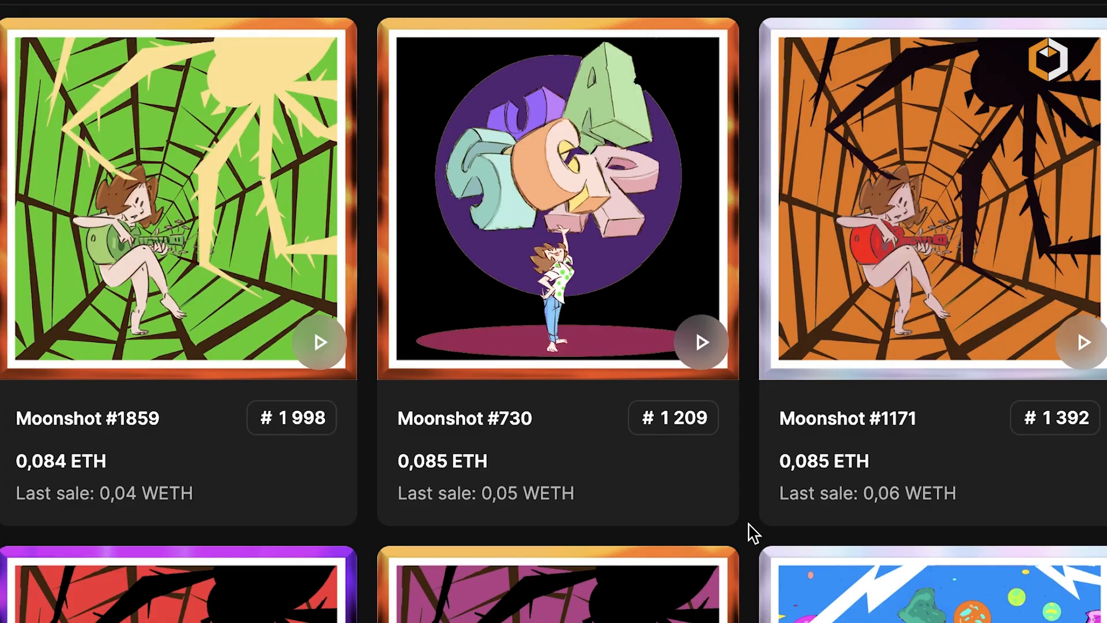
scroll(down, 3)
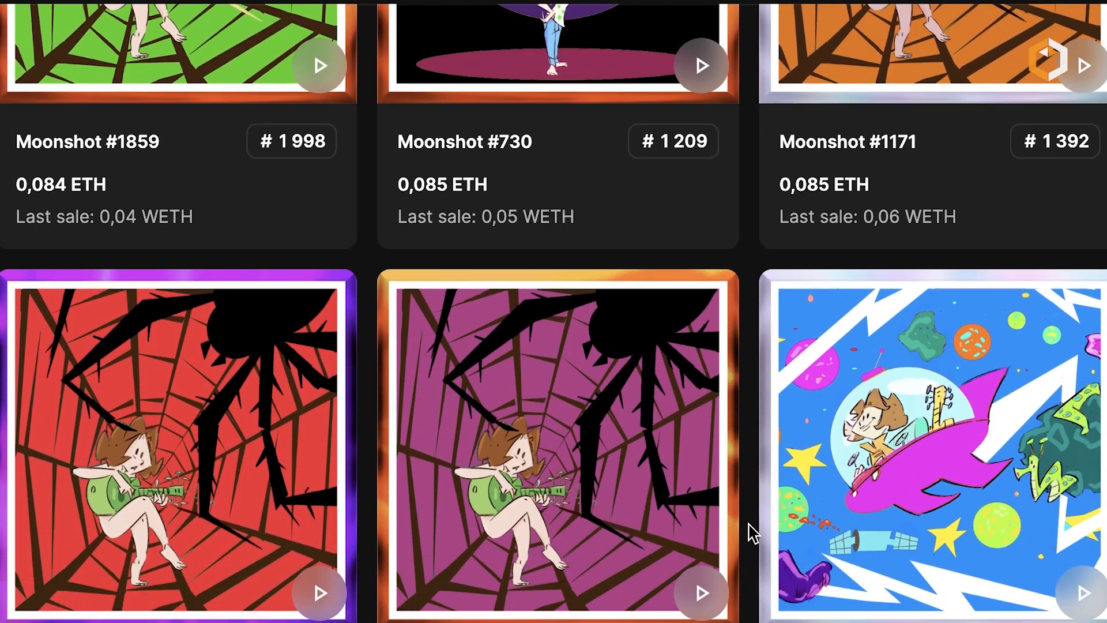
scroll(down, 3)
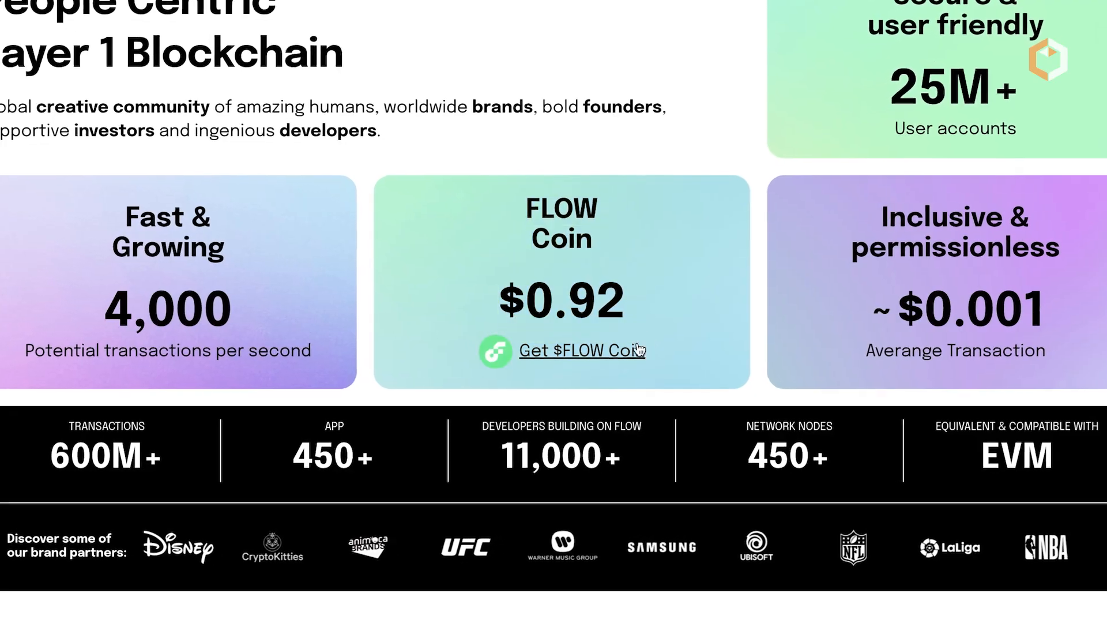
click(581, 351)
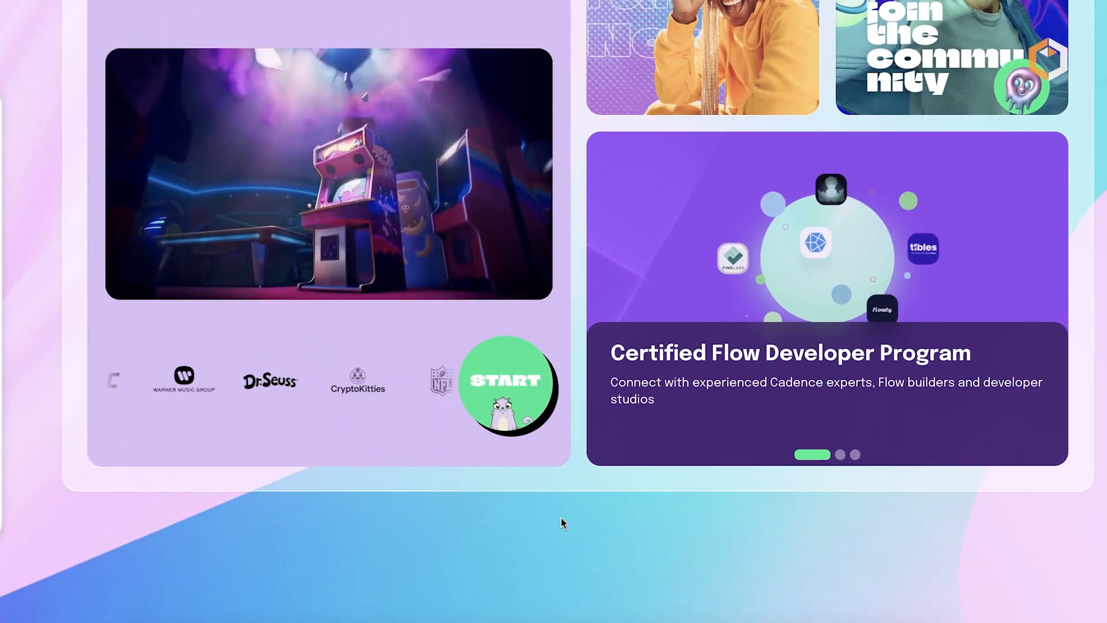
scroll(down, 3)
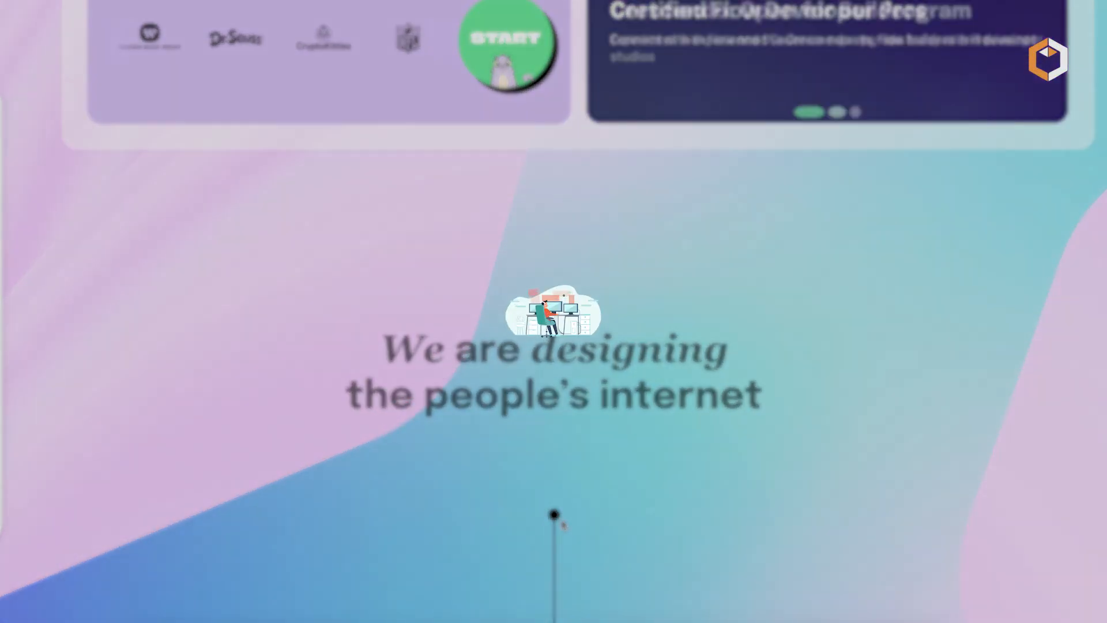